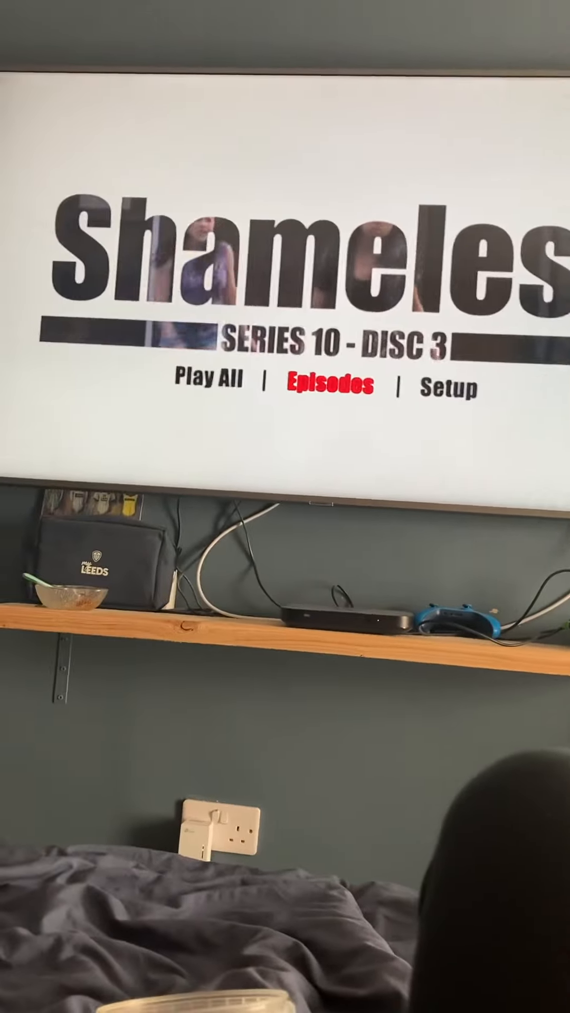
{"action": "left_click", "coordinate": [329, 387]}
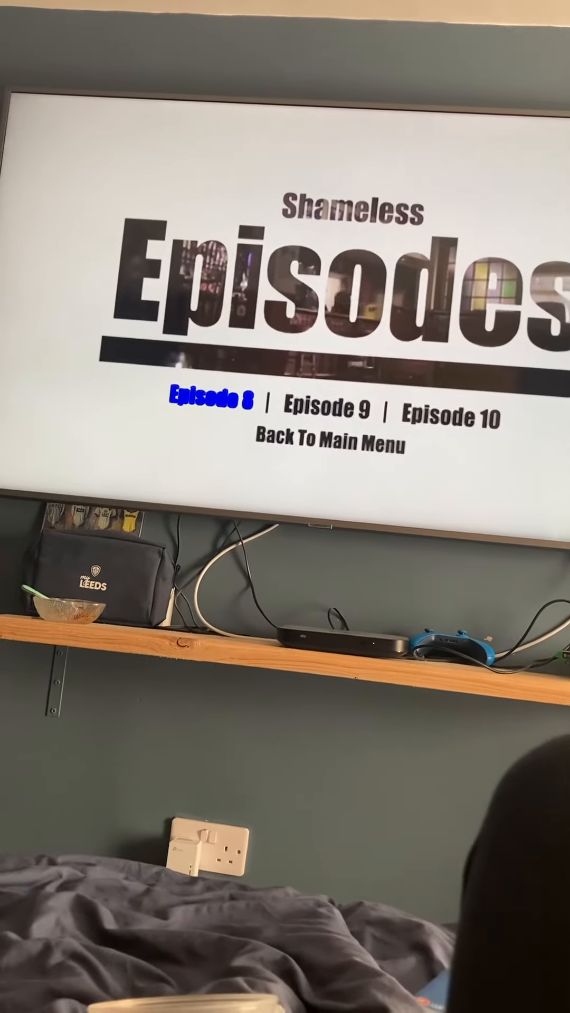